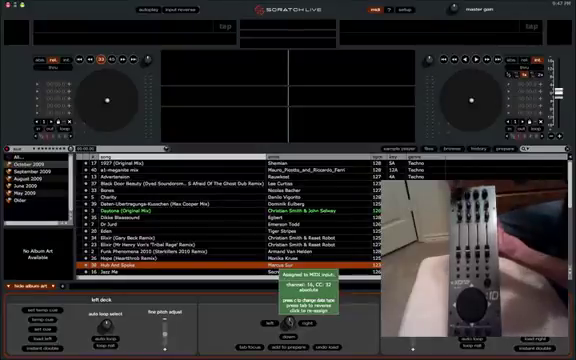
pyautogui.scroll(-3)
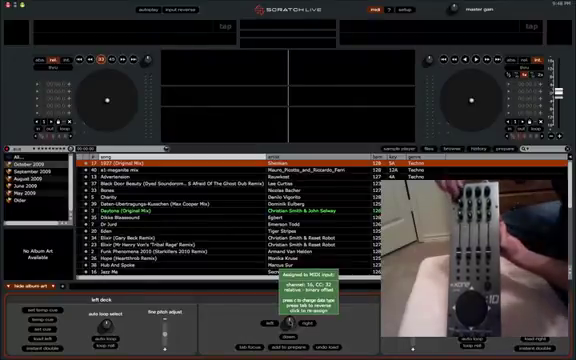
pyautogui.scroll(-3)
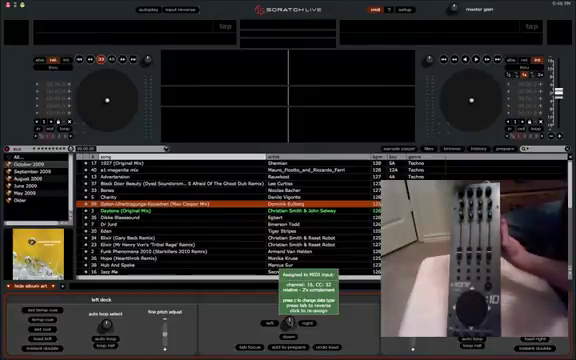
pyautogui.scroll(-3)
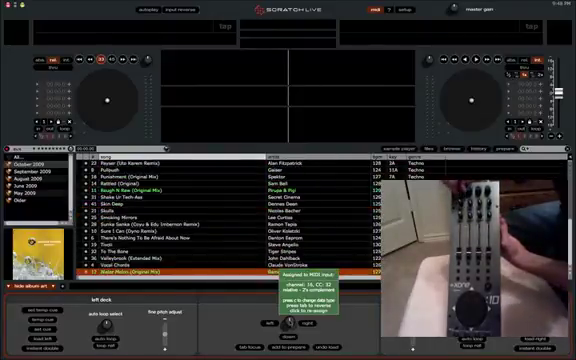
pyautogui.scroll(-3)
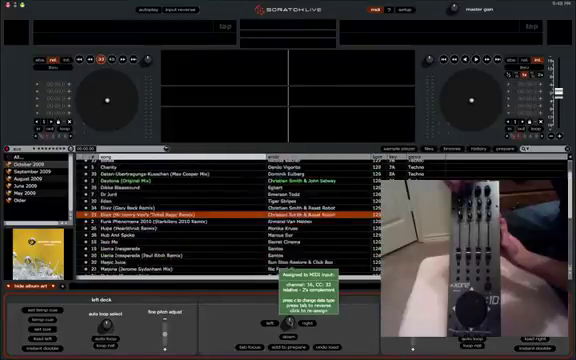
pyautogui.scroll(-3)
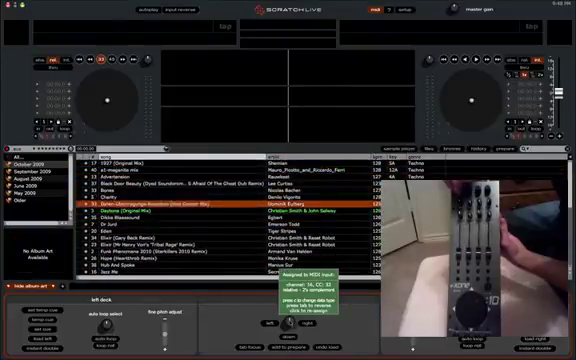